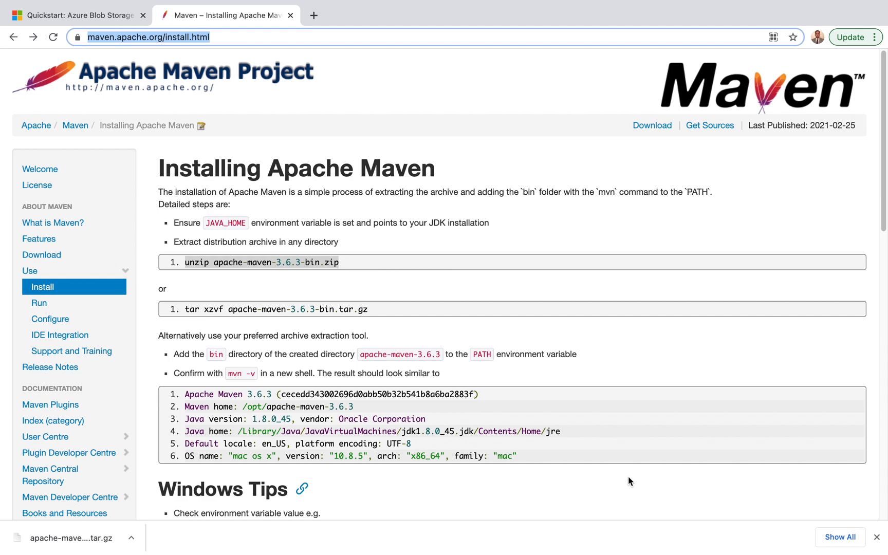
mouse_move(441, 269)
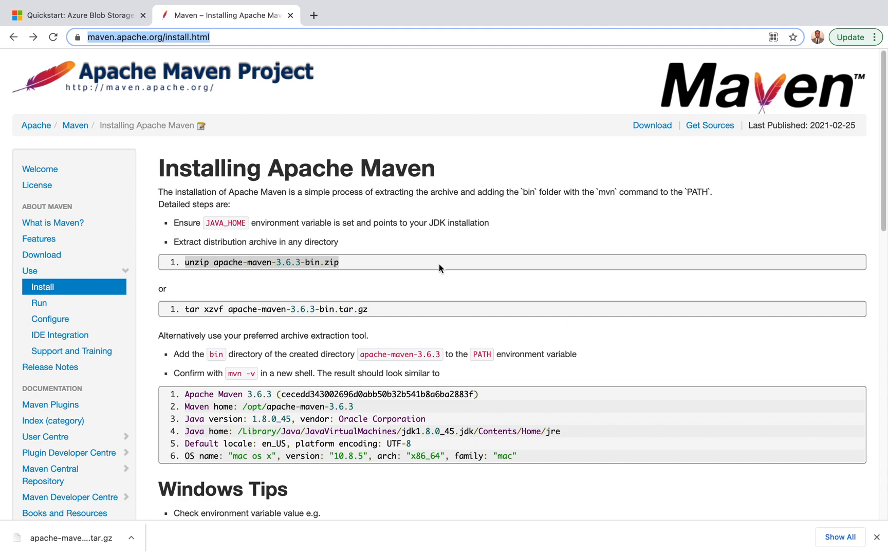
mouse_move(396, 271)
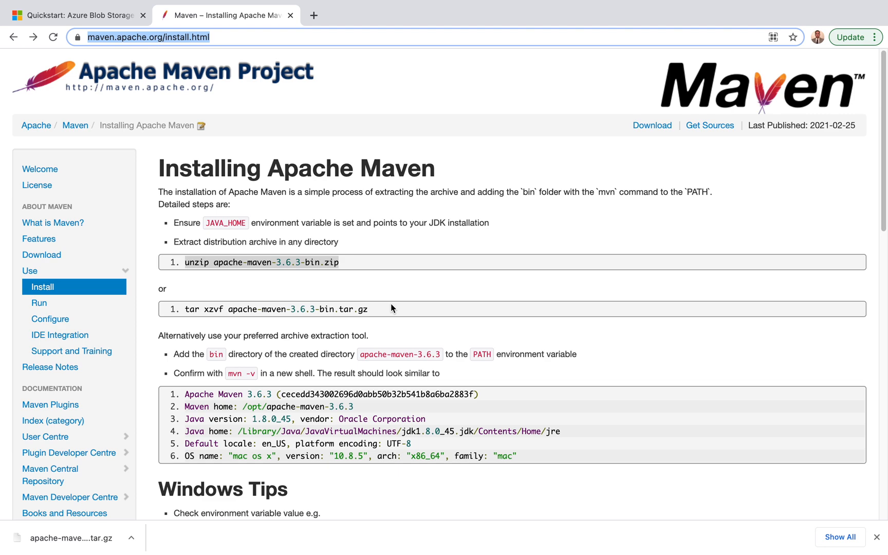
mouse_move(342, 173)
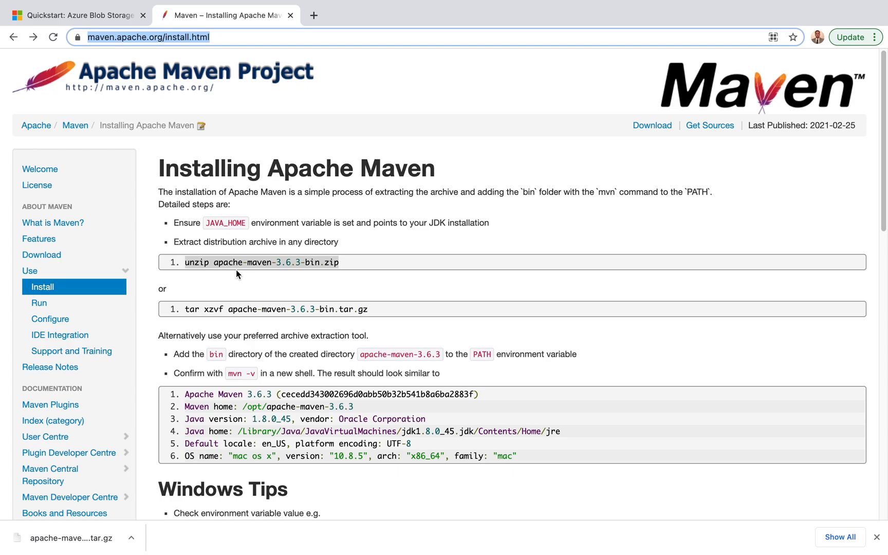
mouse_move(308, 336)
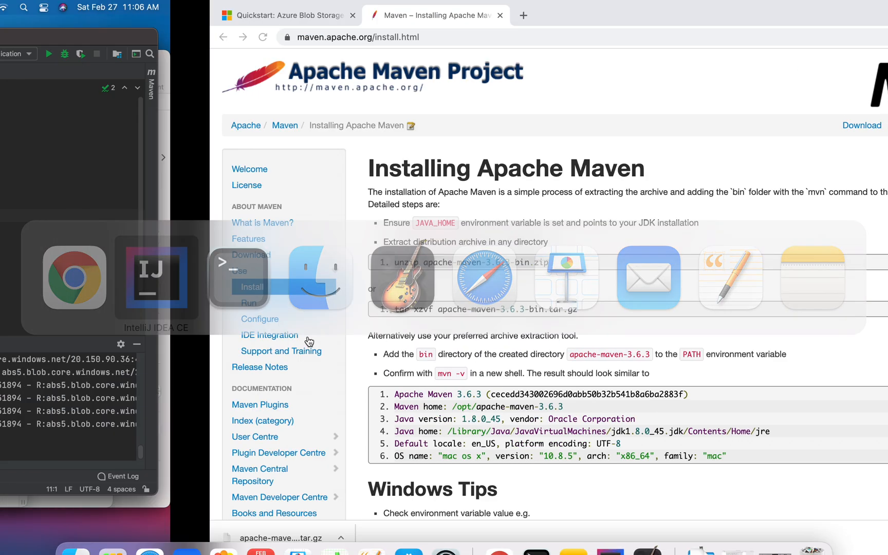
Print JAVA_HOME in Terminal; %JAVA_HOME% fails, while $JAVA_HOME shows the zulu-15 JDK path
left_click(157, 276)
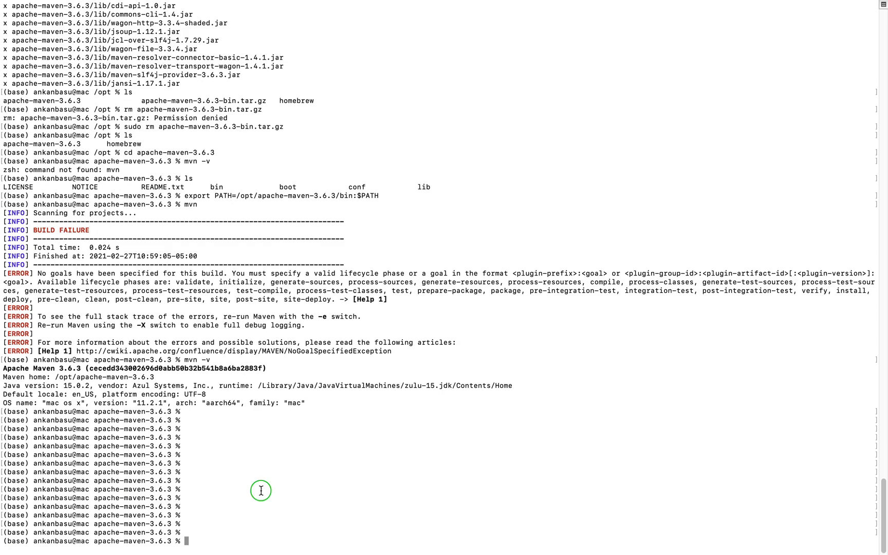
type("echo %JAVA_HOME%")
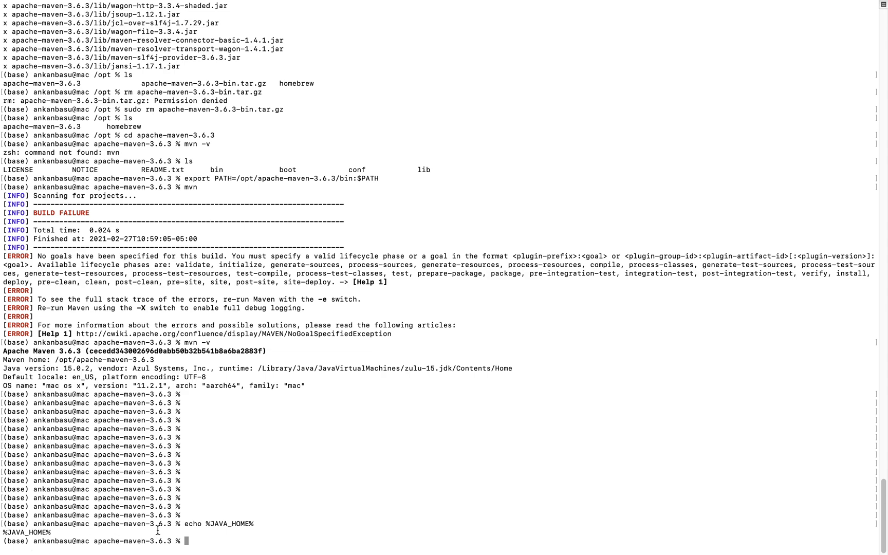
mouse_move(239, 546)
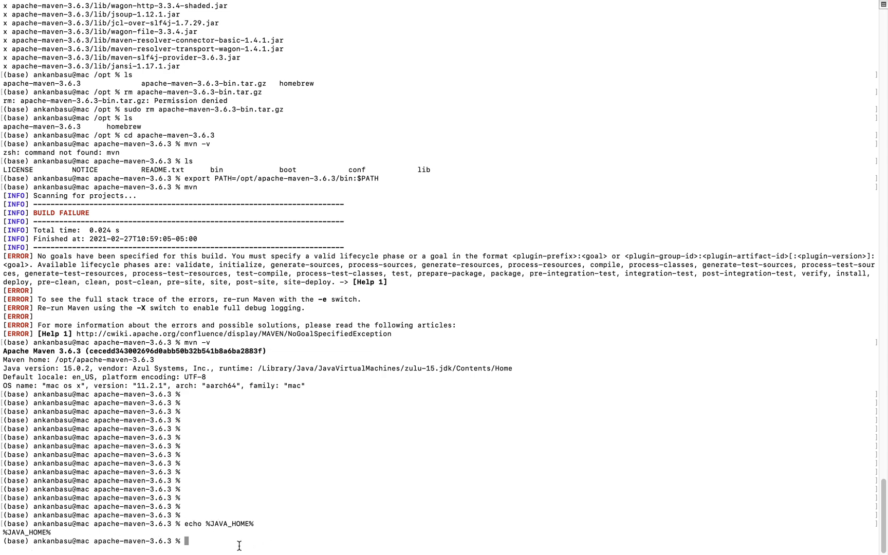
type("echo %JAVA_HOME%")
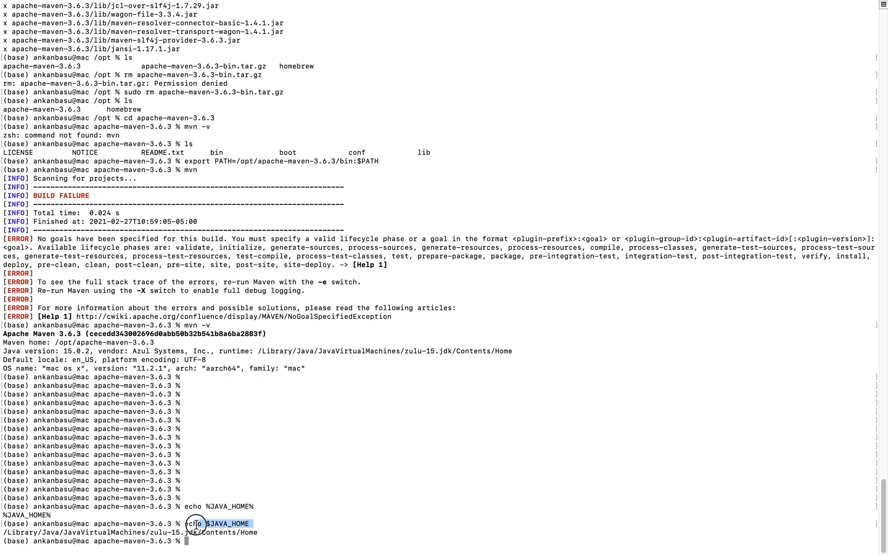
right_click(218, 523)
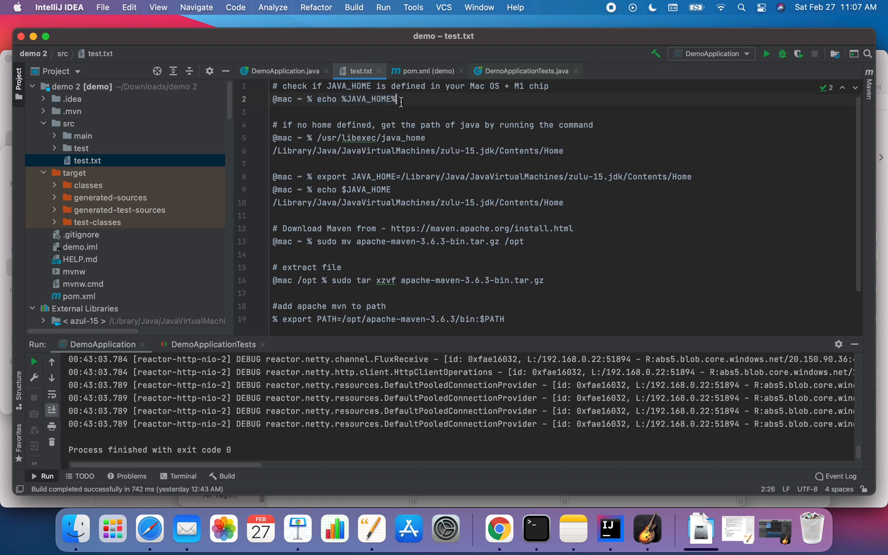
Replace %JAVA_HOME% with $JAVA_HOME on line 2 of test.txt
left_click_drag(317, 99, 396, 99)
type("$")
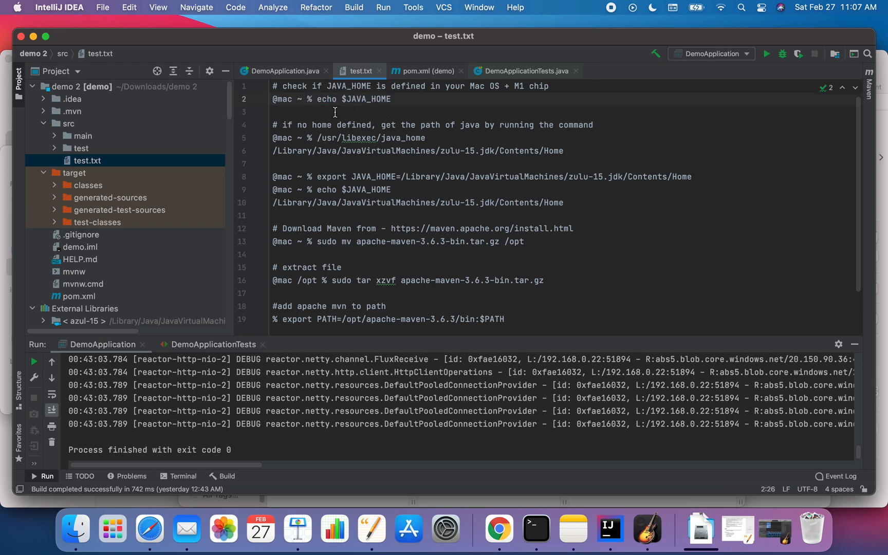
left_click(423, 137)
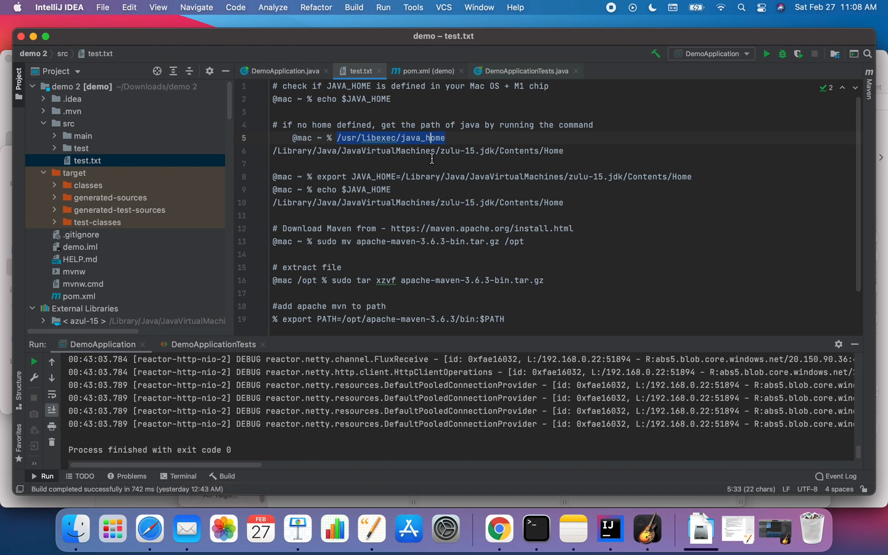
mouse_move(323, 178)
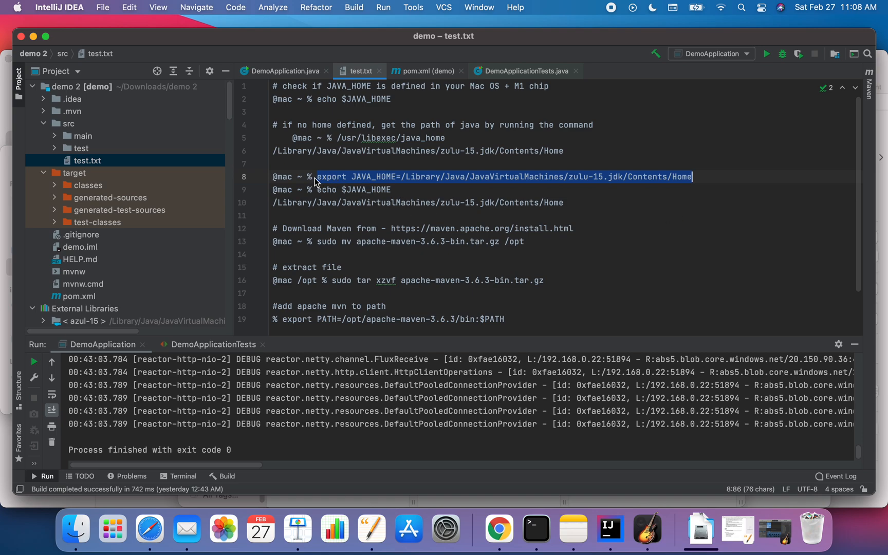
mouse_move(411, 184)
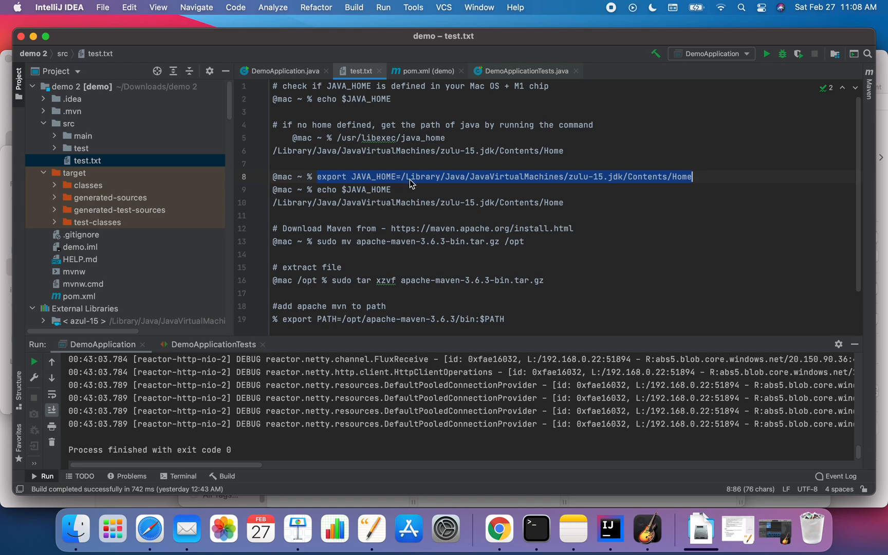
mouse_move(567, 146)
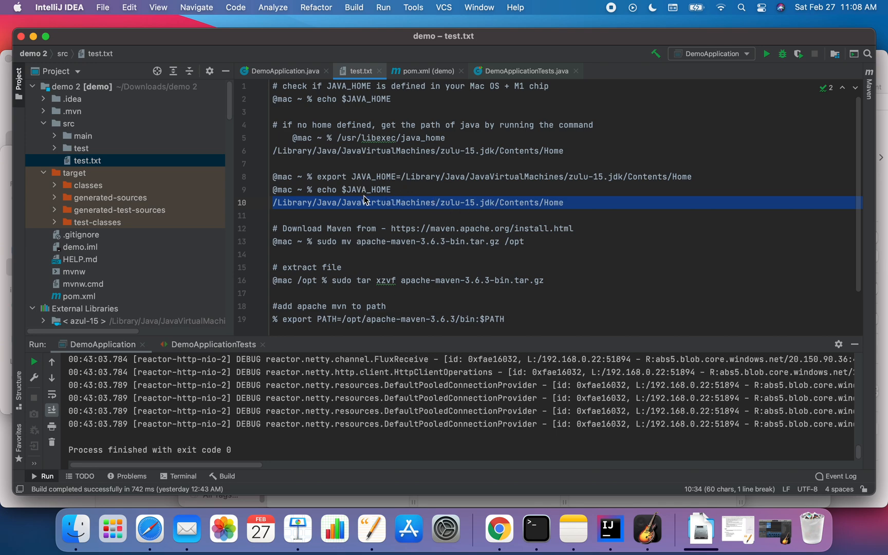
mouse_move(371, 202)
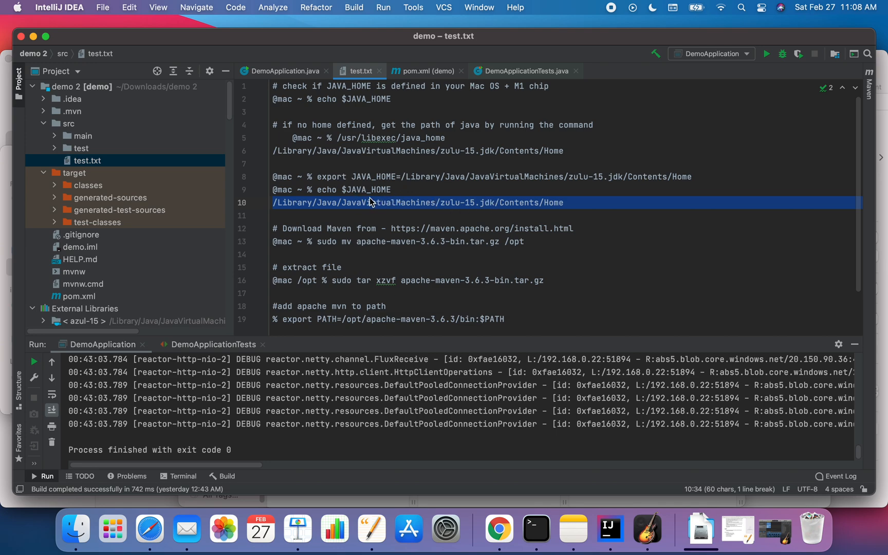
mouse_move(518, 210)
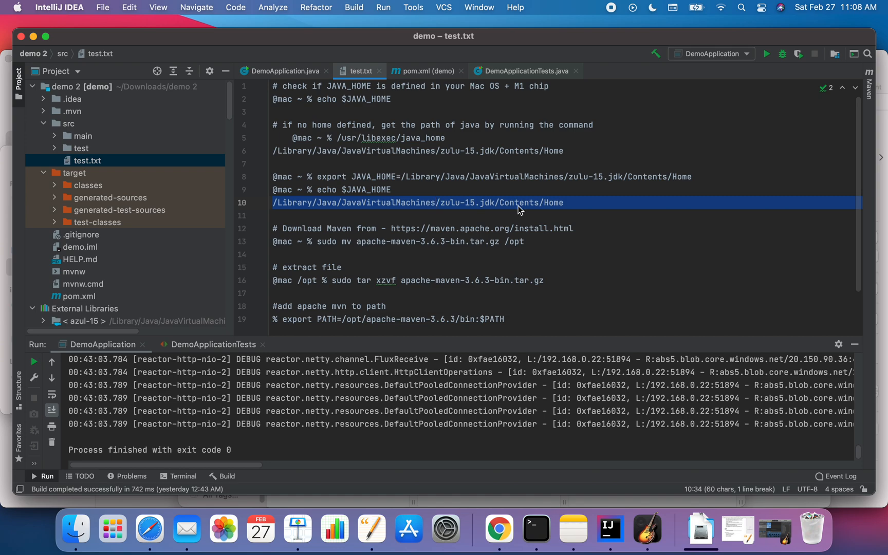
mouse_move(262, 173)
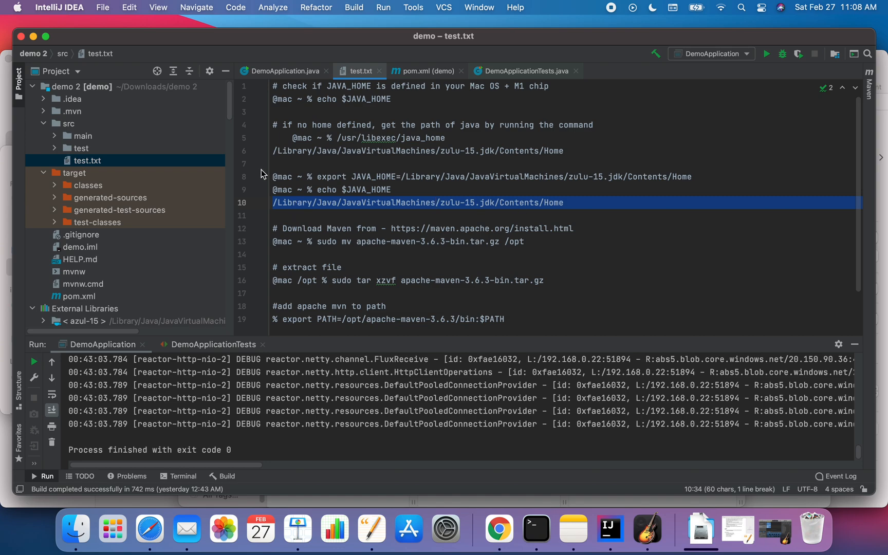
mouse_move(348, 239)
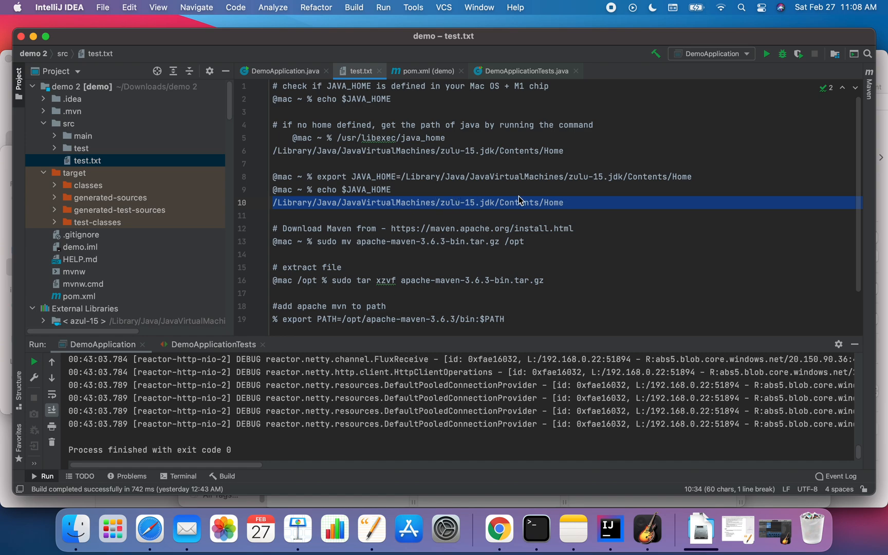
mouse_move(388, 233)
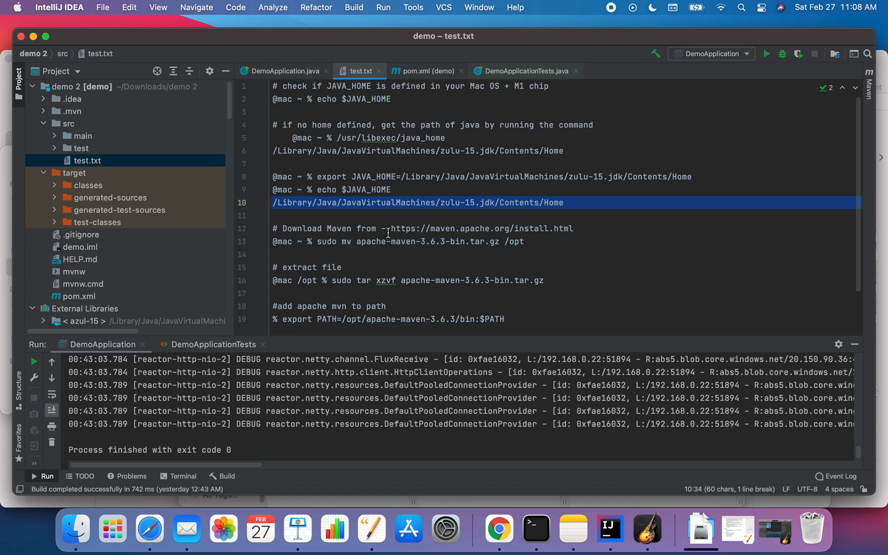
mouse_move(520, 245)
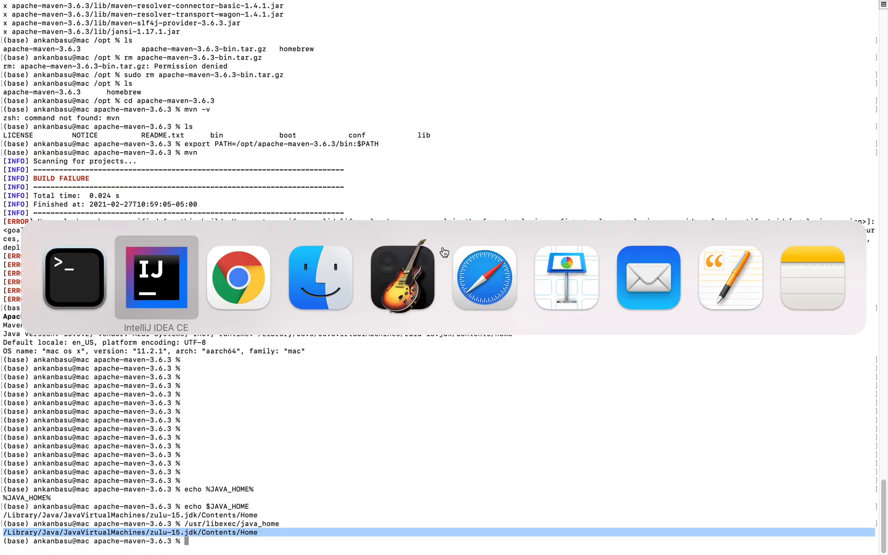
Go to the Maven Download page and scroll to apache-maven-3.6.3-bin.tar.gz in the Files table
left_click(237, 277)
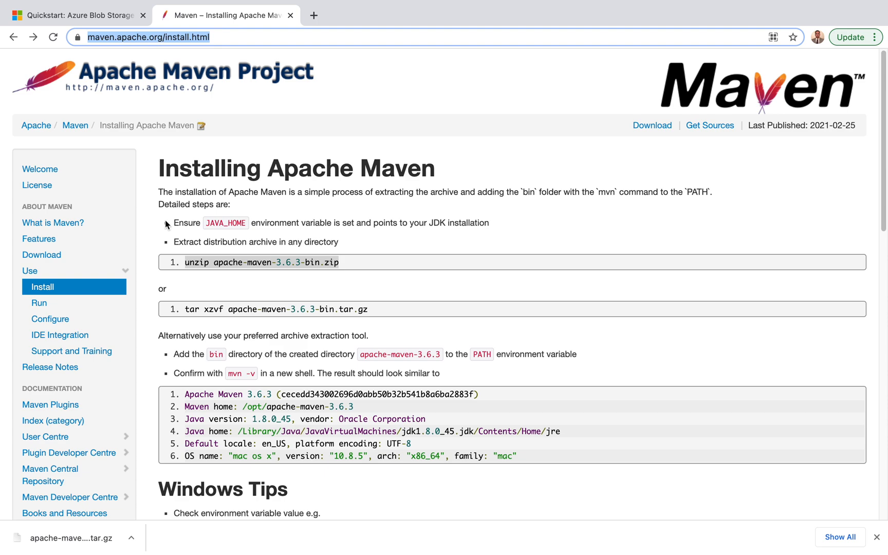
left_click(41, 254)
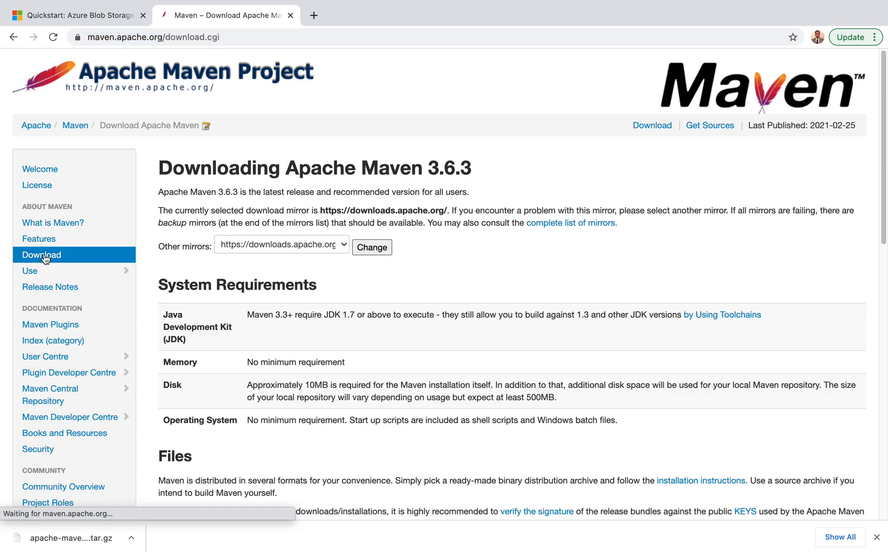
scroll("down", 3)
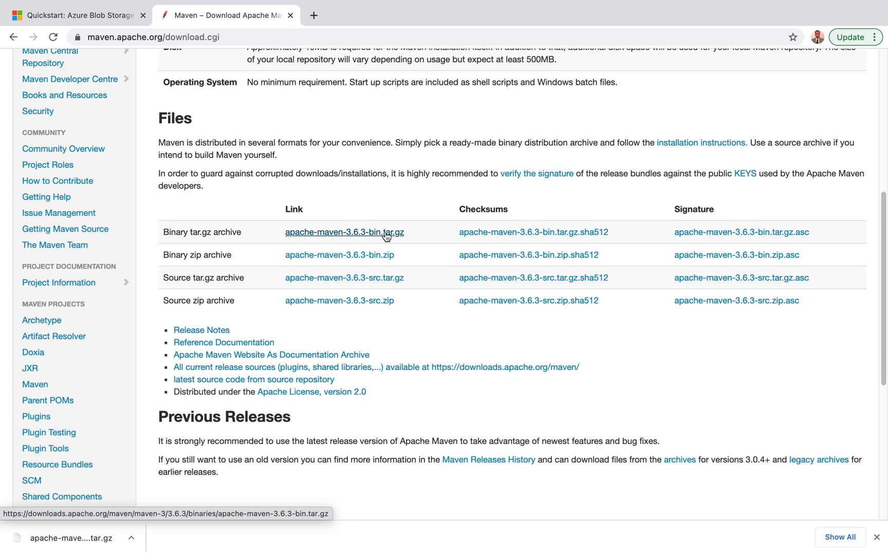
mouse_move(364, 248)
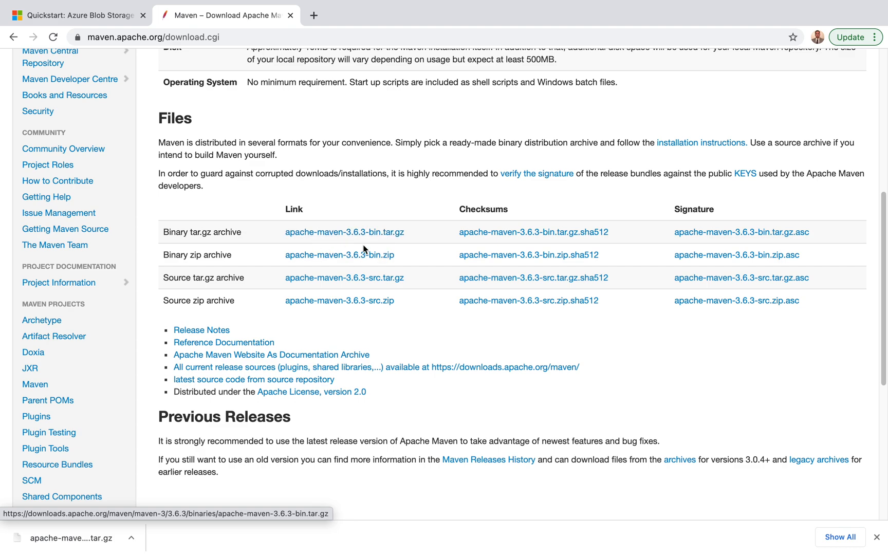
mouse_move(344, 232)
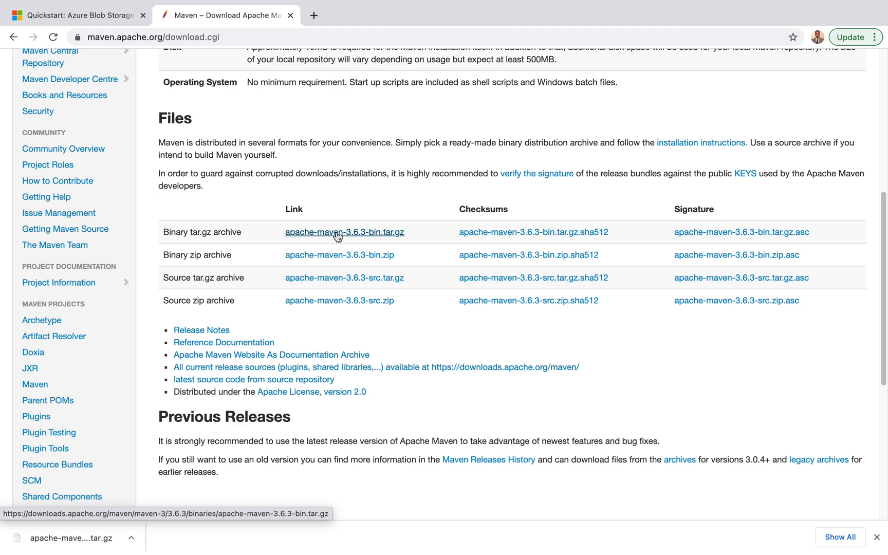
mouse_move(350, 239)
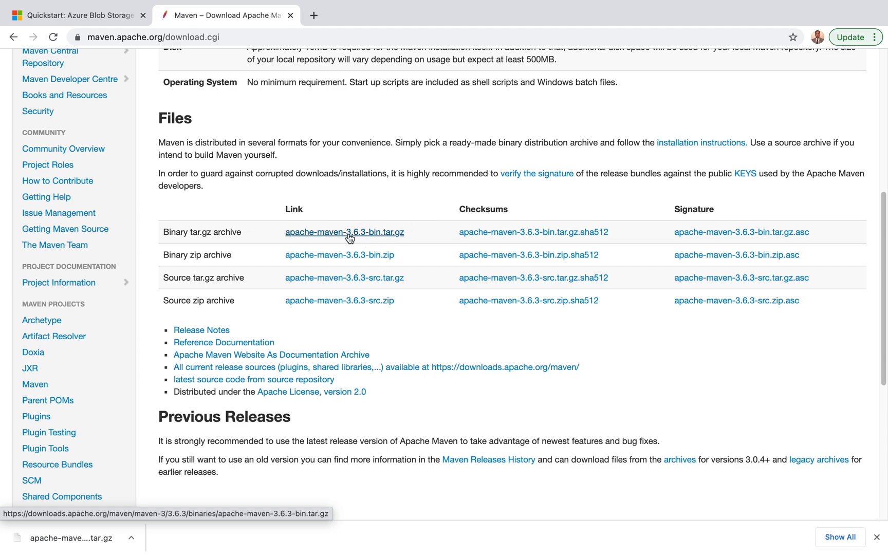
mouse_move(363, 240)
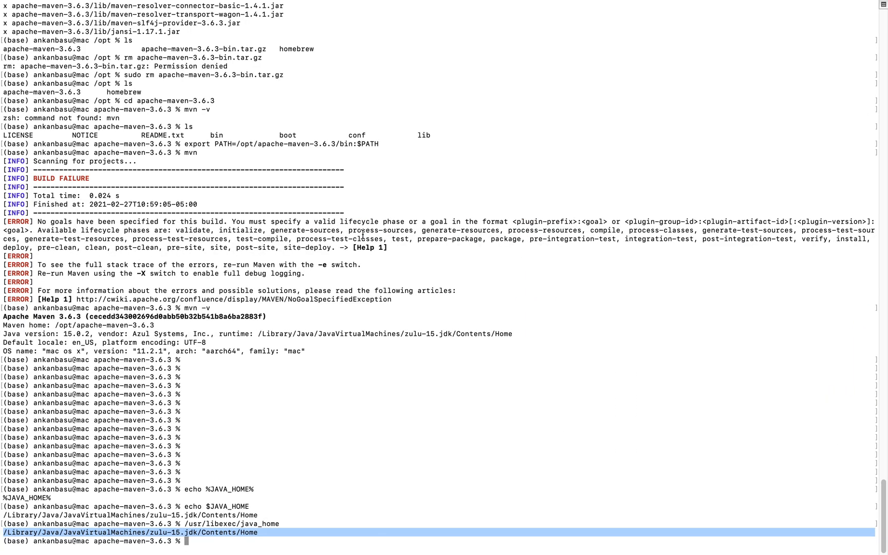
left_click(609, 529)
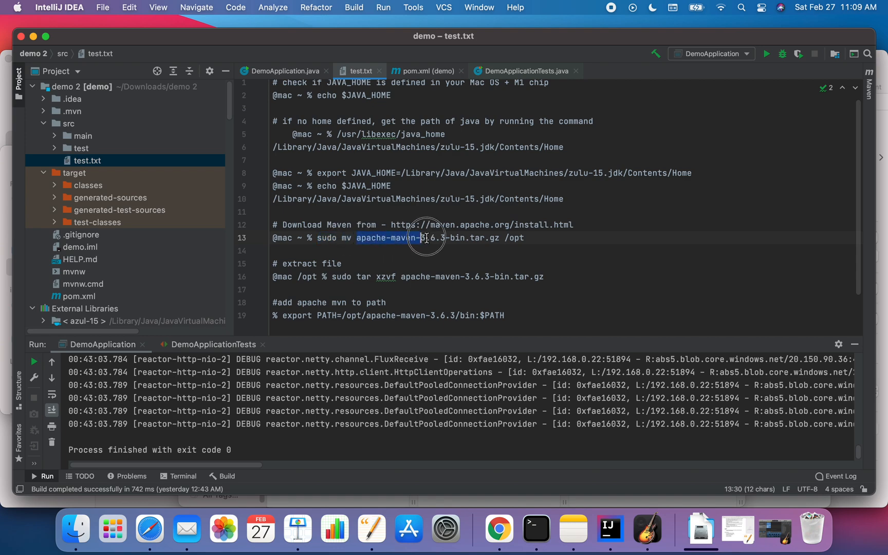
left_click_drag(422, 237, 498, 237)
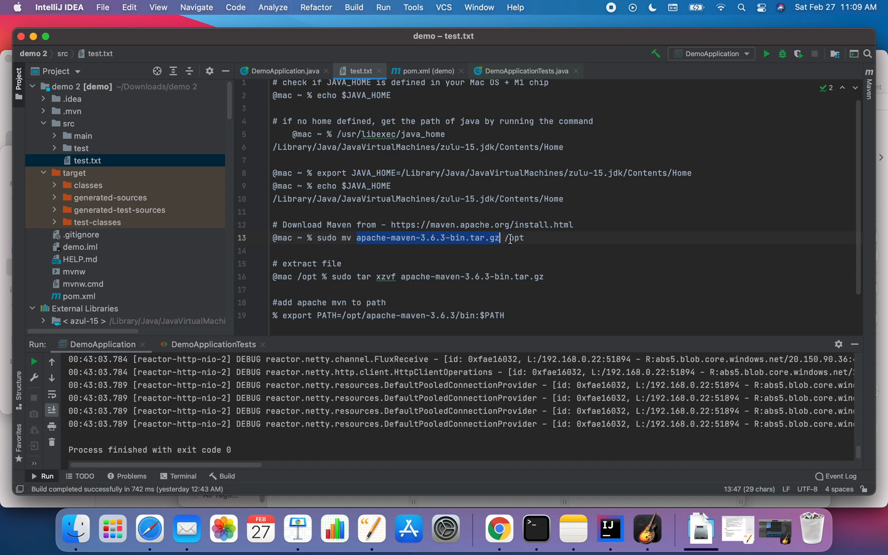
left_click(291, 238)
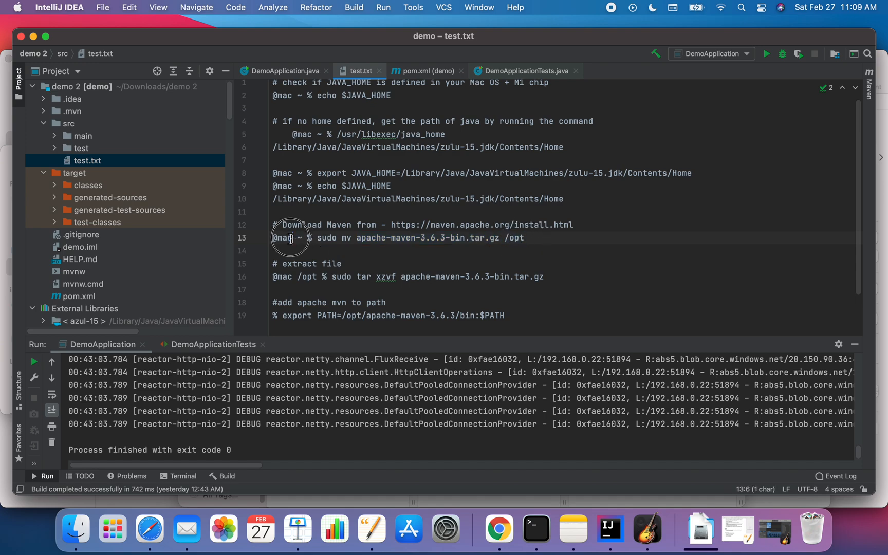
double_click(282, 238)
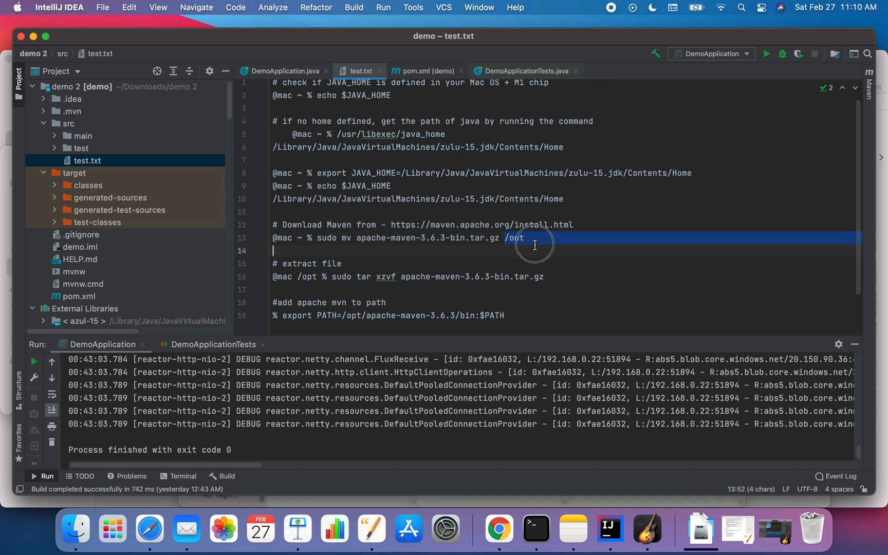
double_click(321, 238)
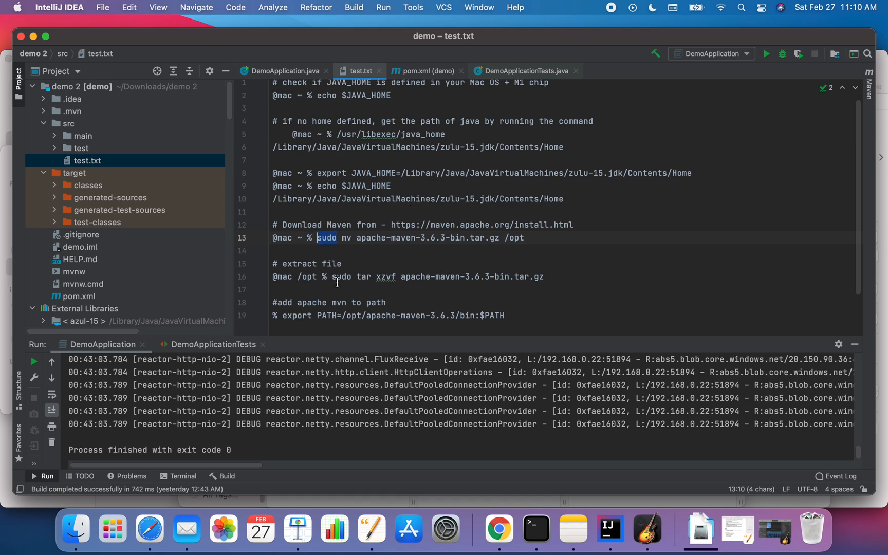
double_click(342, 277)
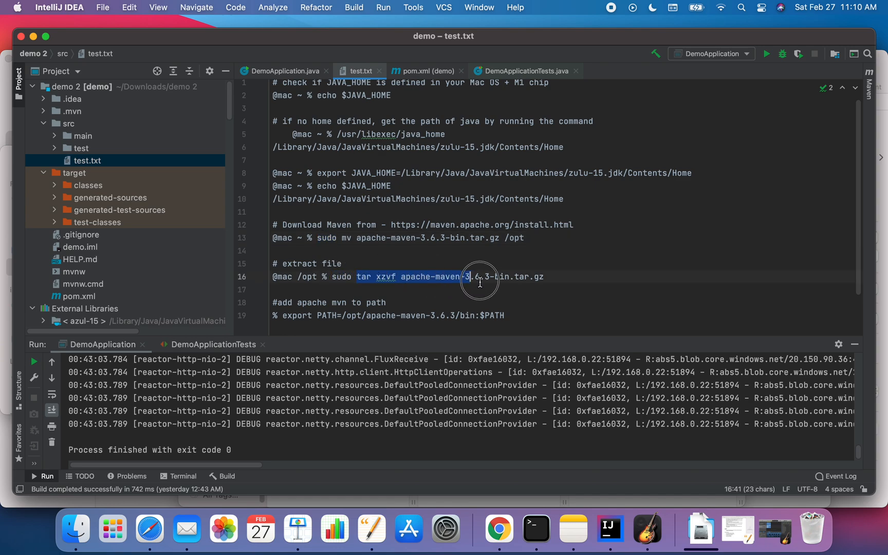
left_click_drag(470, 278, 544, 277)
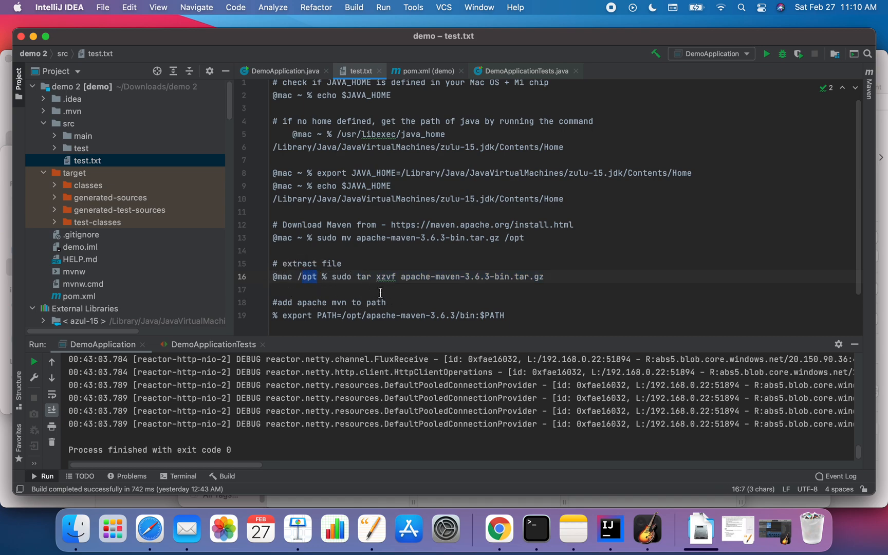
mouse_move(284, 317)
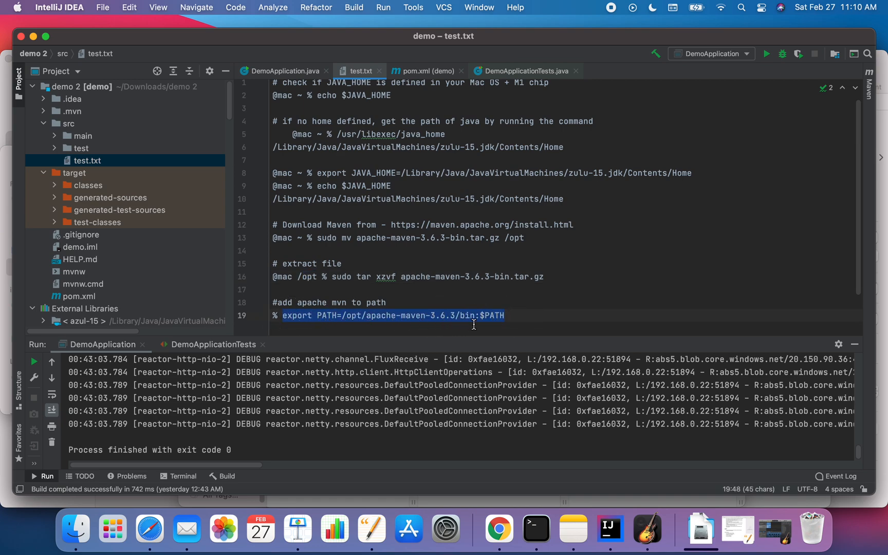
left_click(345, 316)
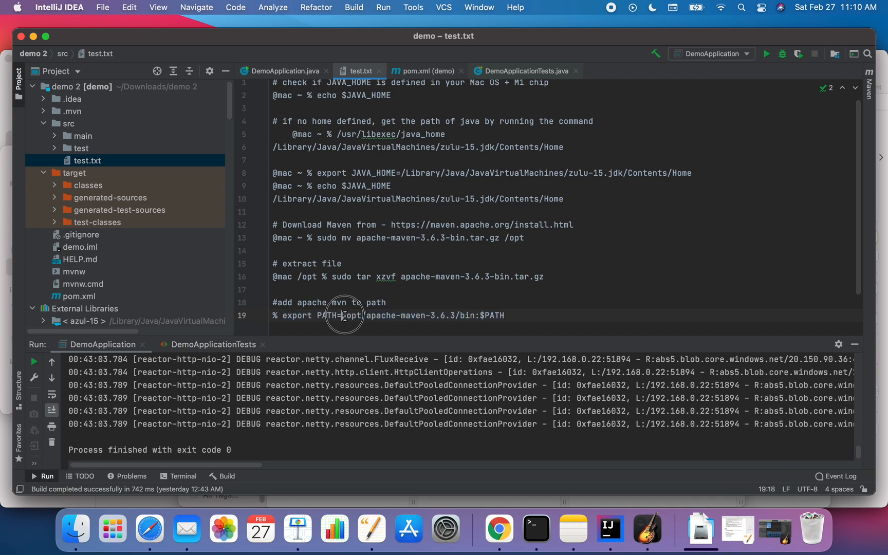
left_click_drag(343, 316, 476, 315)
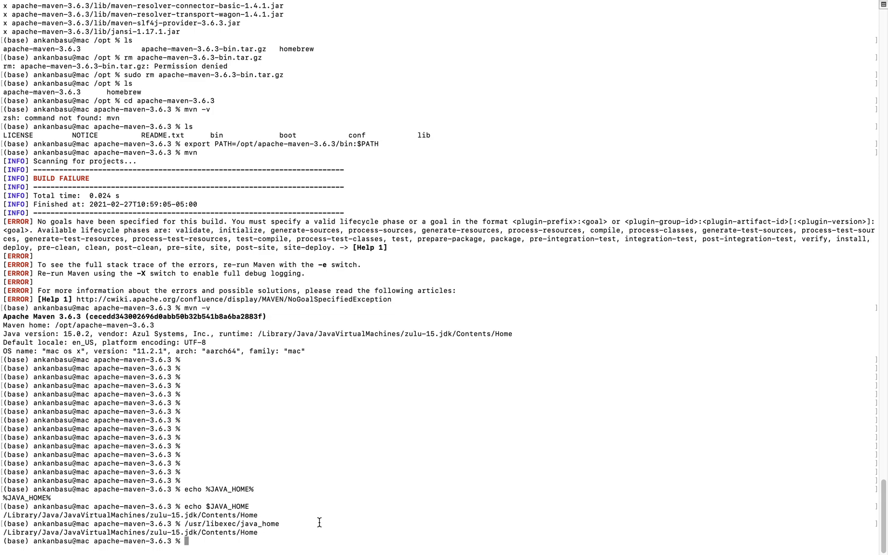
Return to /opt, list the apache-maven-3.6.3 contents, and tab-complete cd into that folder
type("ls")
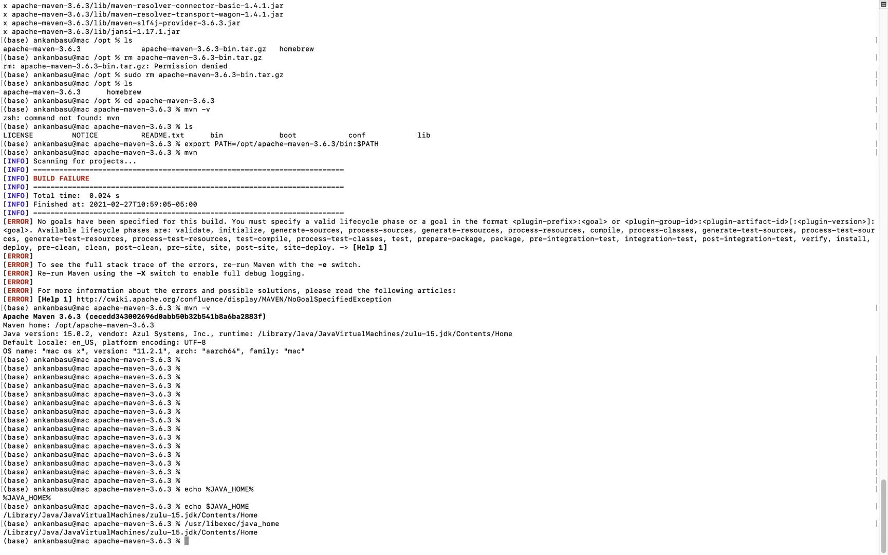
type("cd ..")
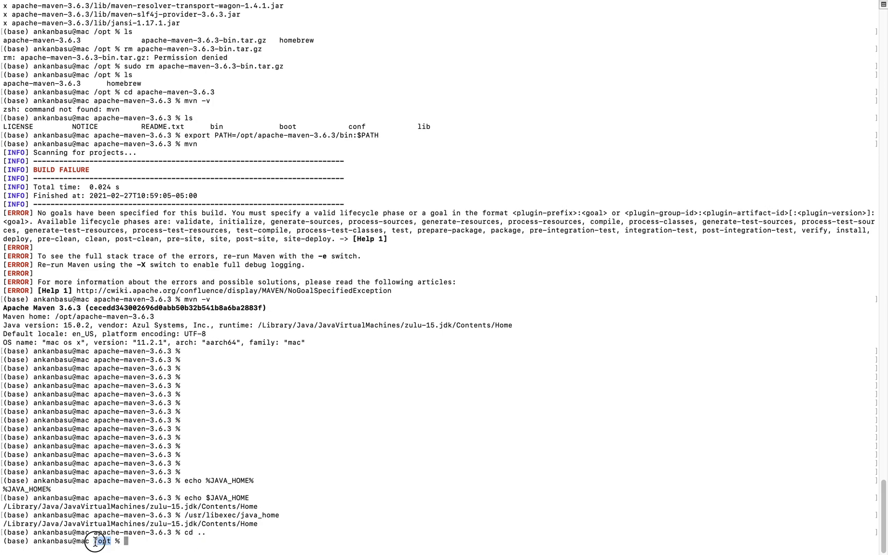
type("ls ap")
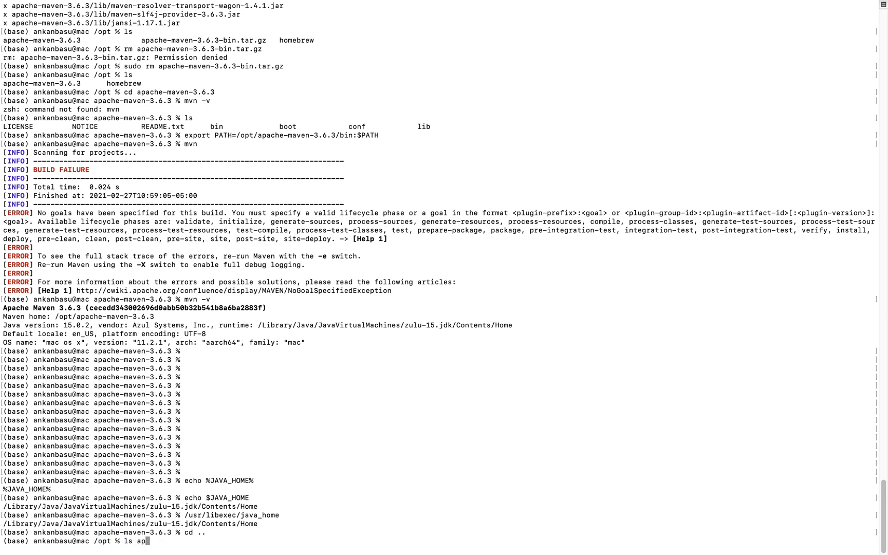
type("la")
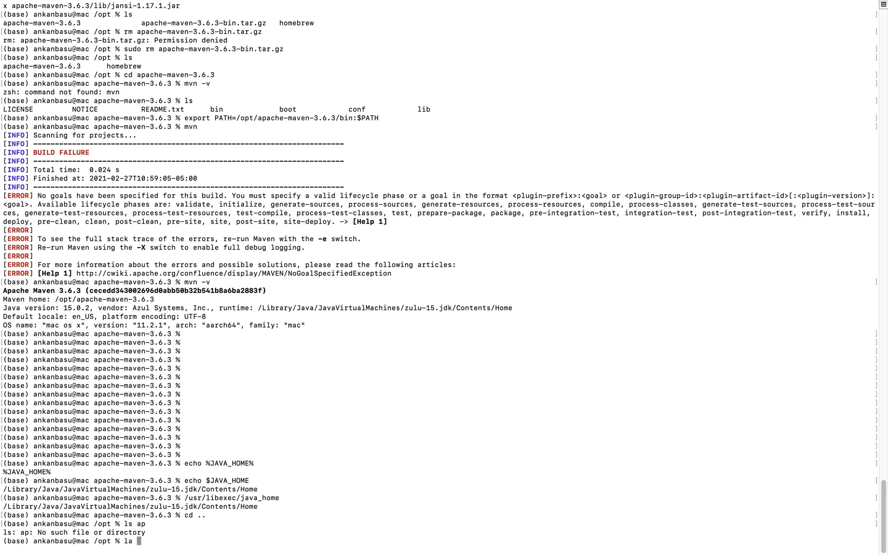
type("ap*")
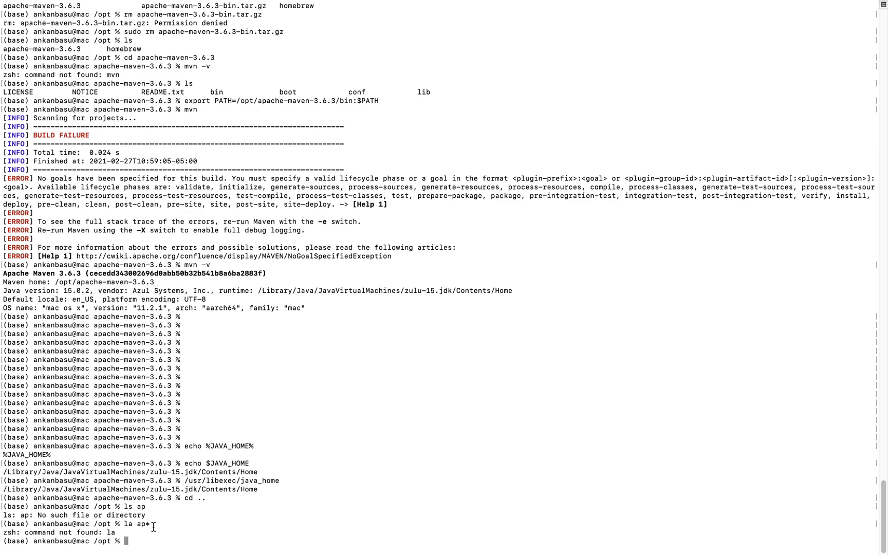
type("la ap*")
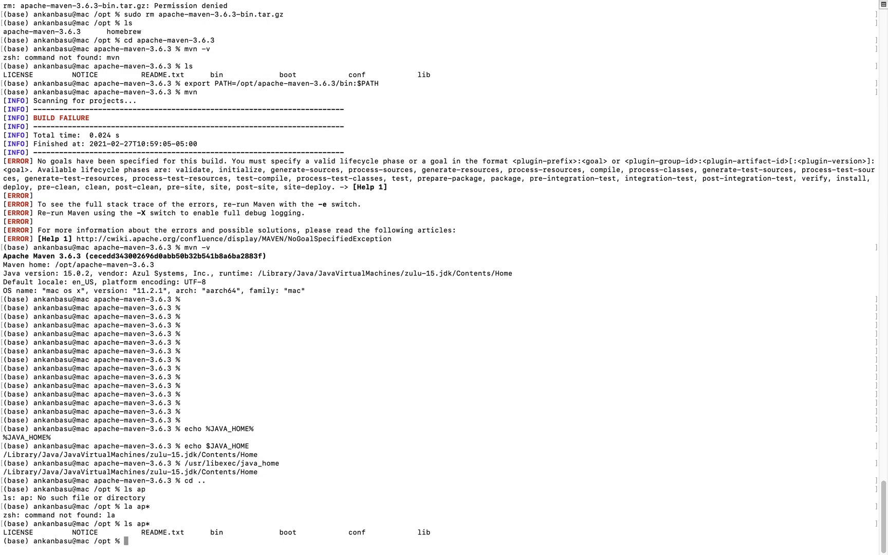
type("cd apa")
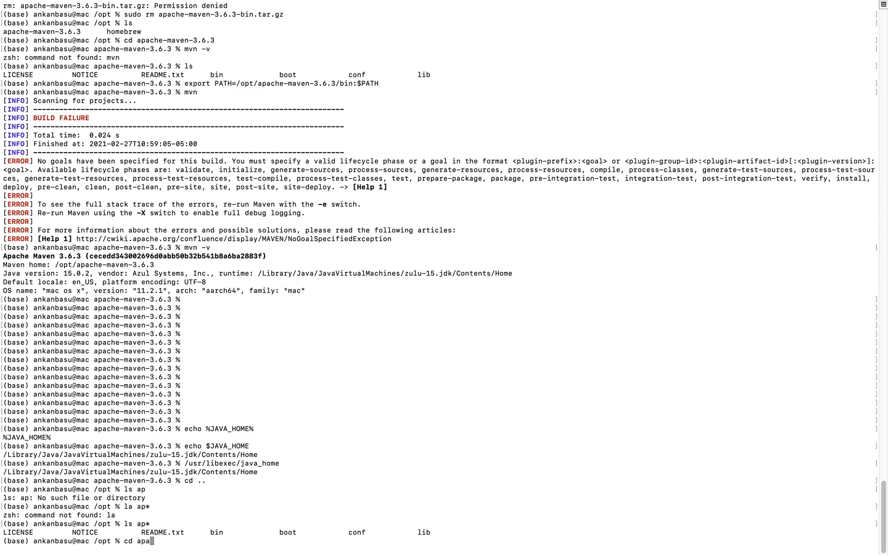
key("Tab")
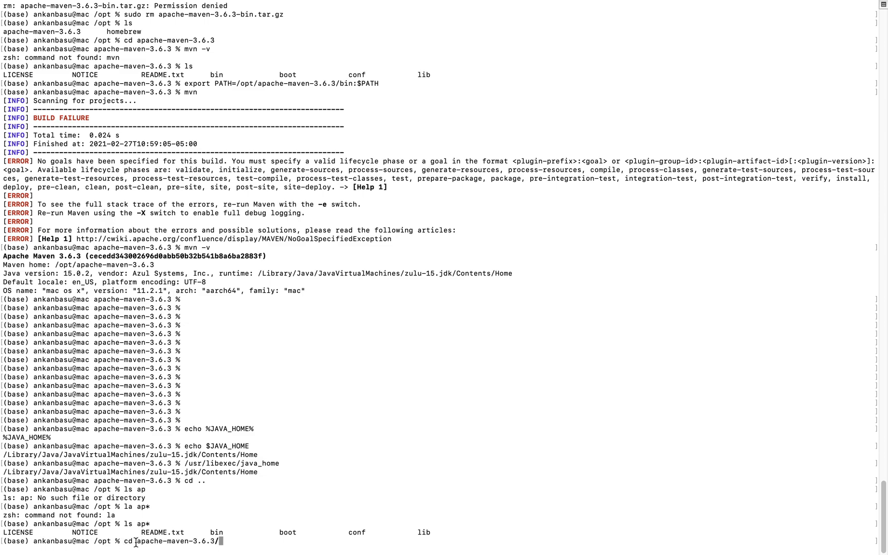
Enter apache-maven-3.6.3/bin and highlight the mvn executable in its listing
double_click(170, 541)
type("ls")
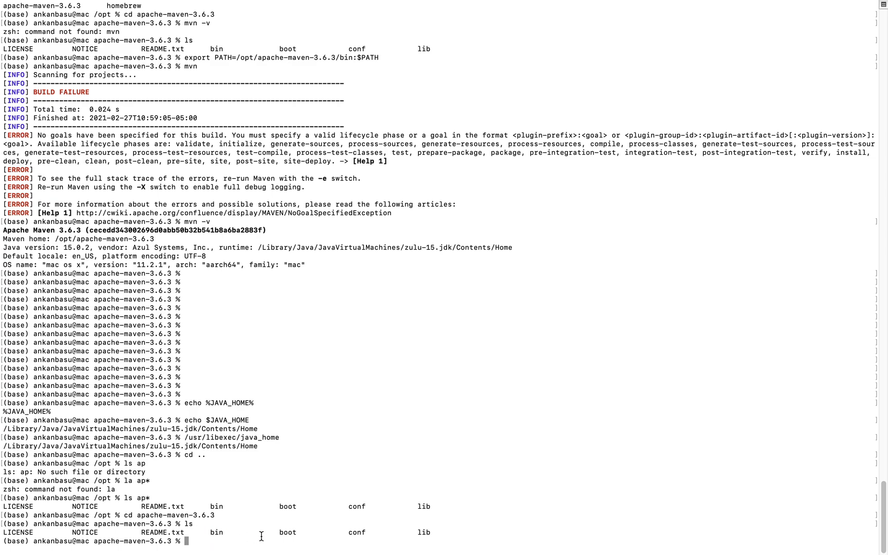
type("cd bin")
type("ls")
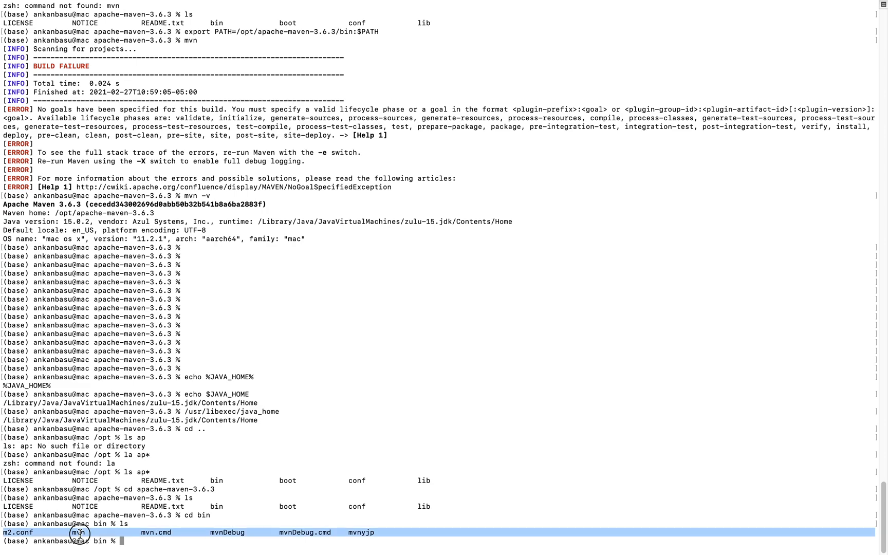
double_click(79, 534)
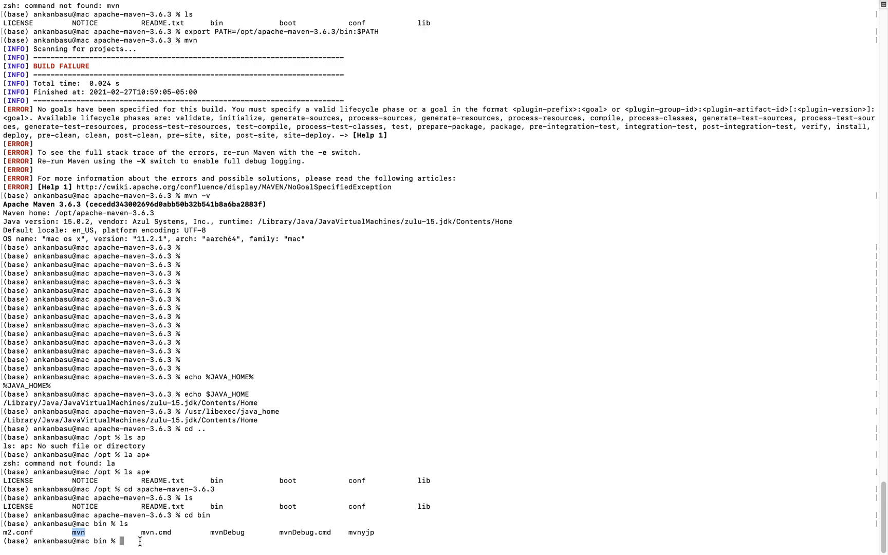
mouse_move(180, 541)
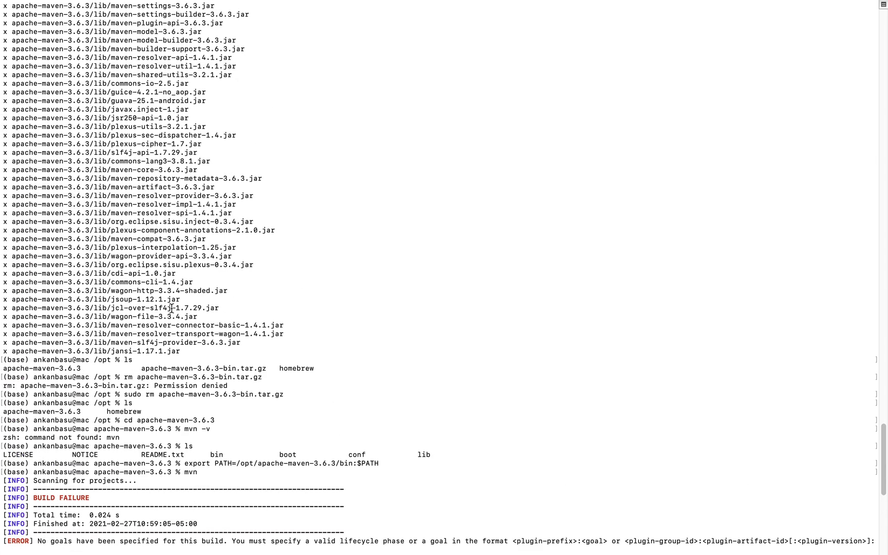
left_click_drag(187, 464, 300, 464)
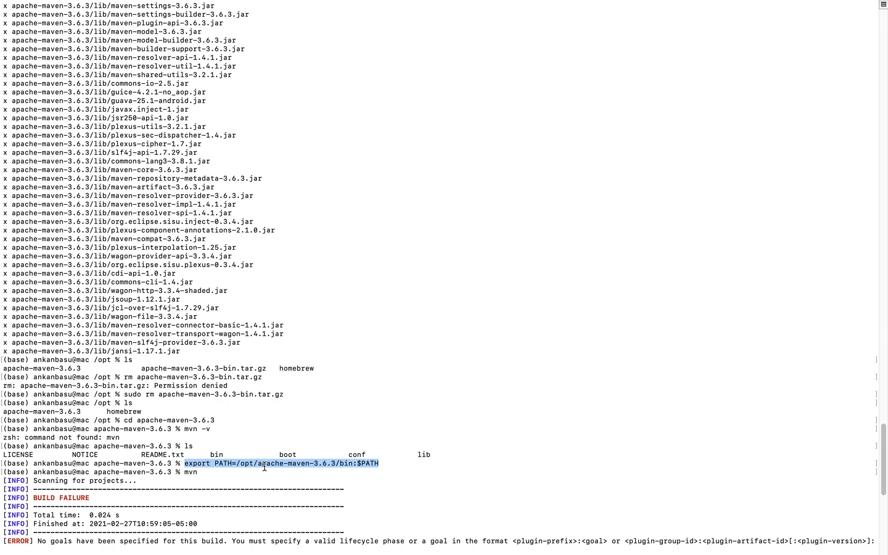
mouse_move(235, 463)
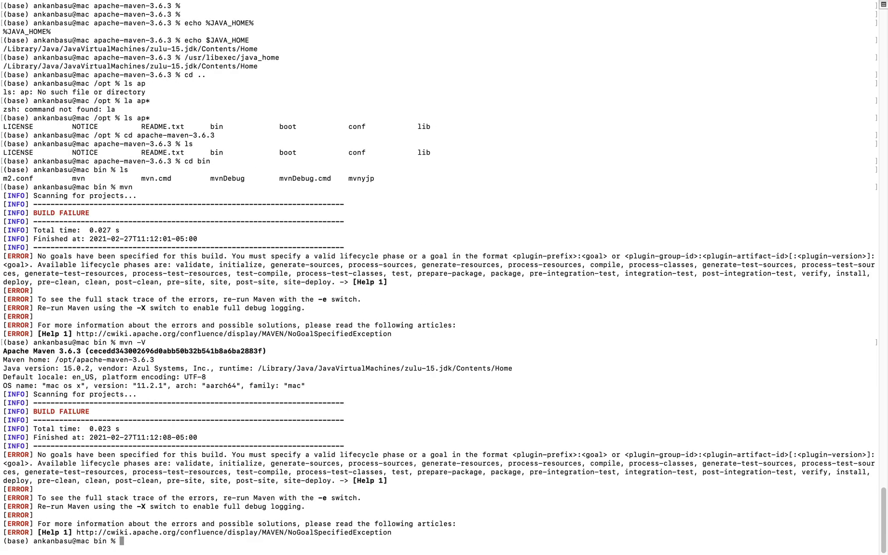
Run mvn -V and highlight macOS 11.2.1 and aarch64 in the Maven 3.6.3 output
type("mvn -V")
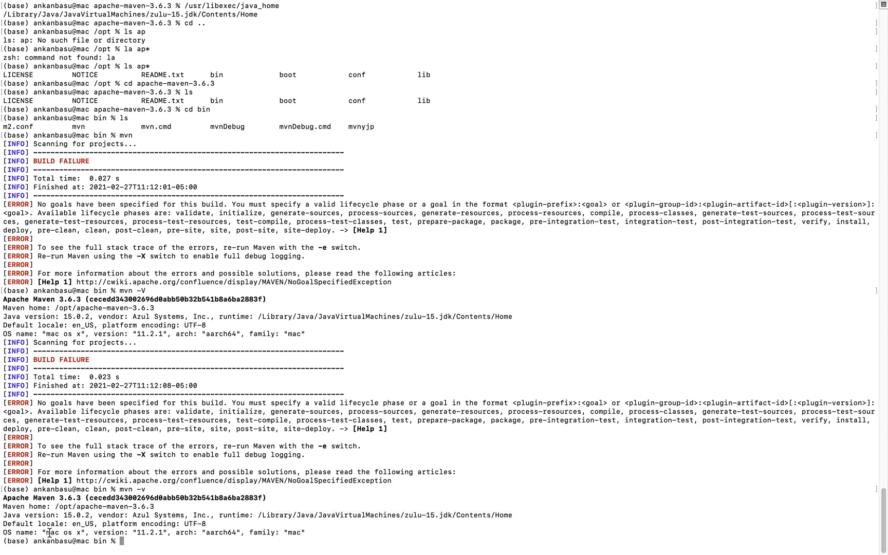
double_click(150, 532)
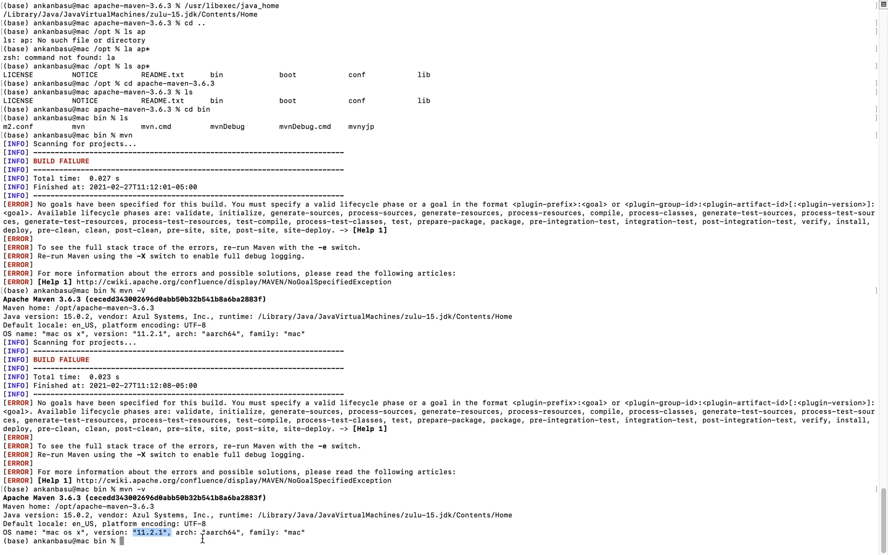
double_click(221, 533)
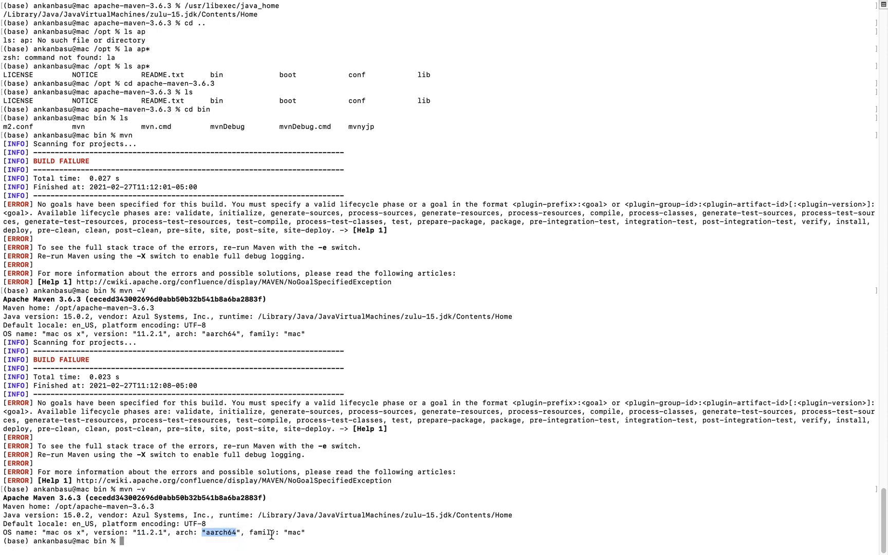